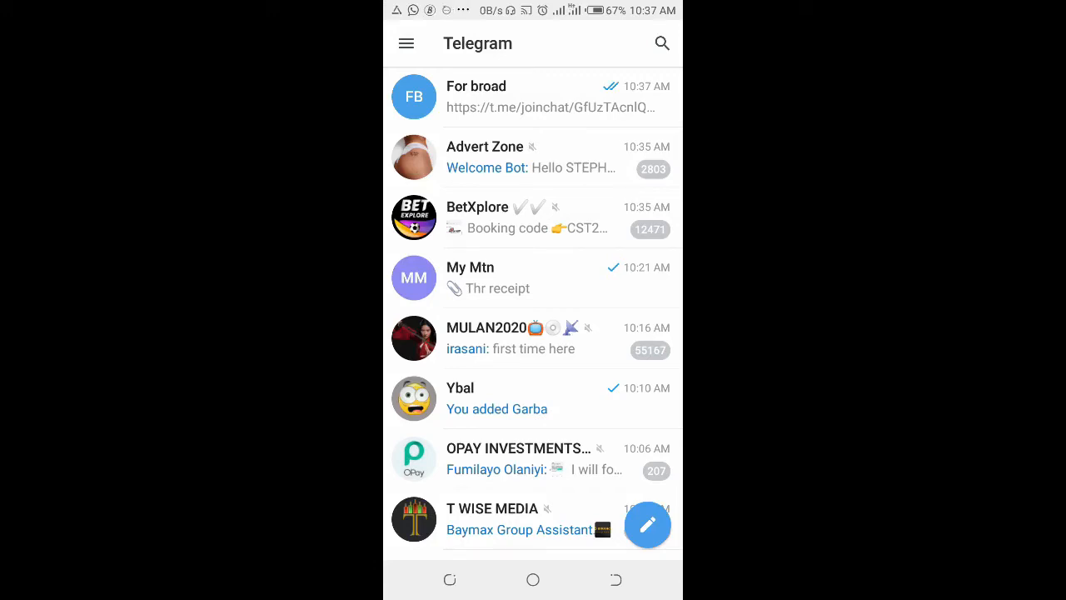
Open the Ybal group's Group Type settings and start sharing its invite link.
scroll("up", 3)
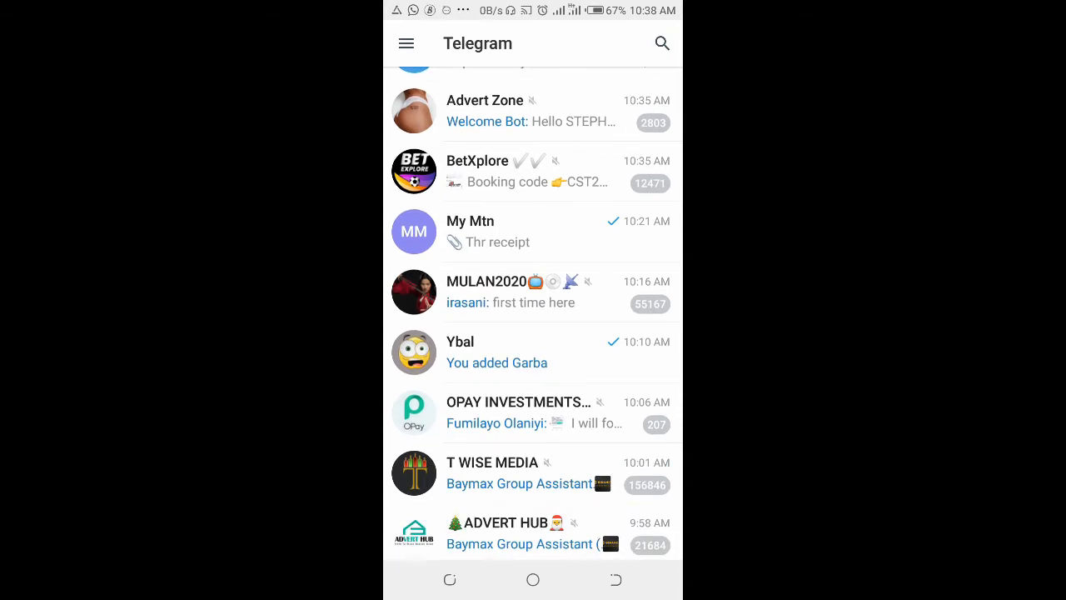
scroll("up", 3)
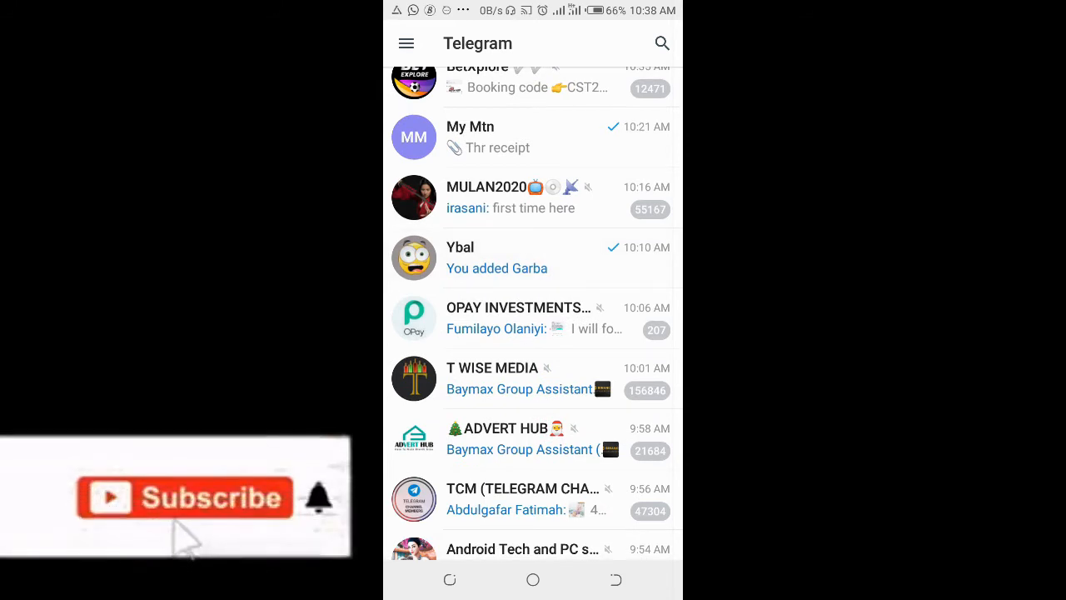
scroll("up", 3)
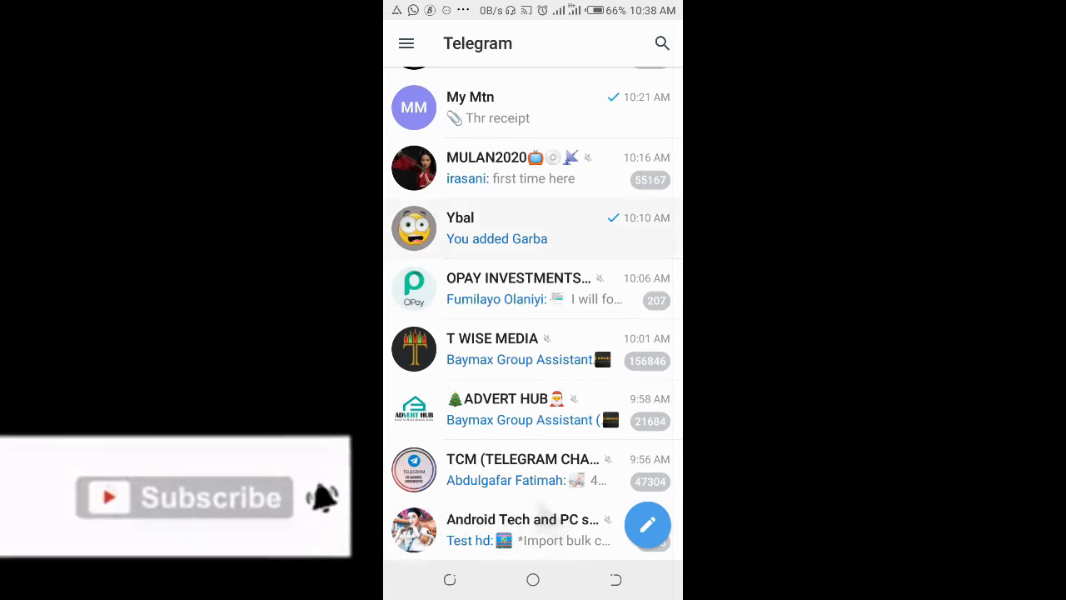
left_click(533, 228)
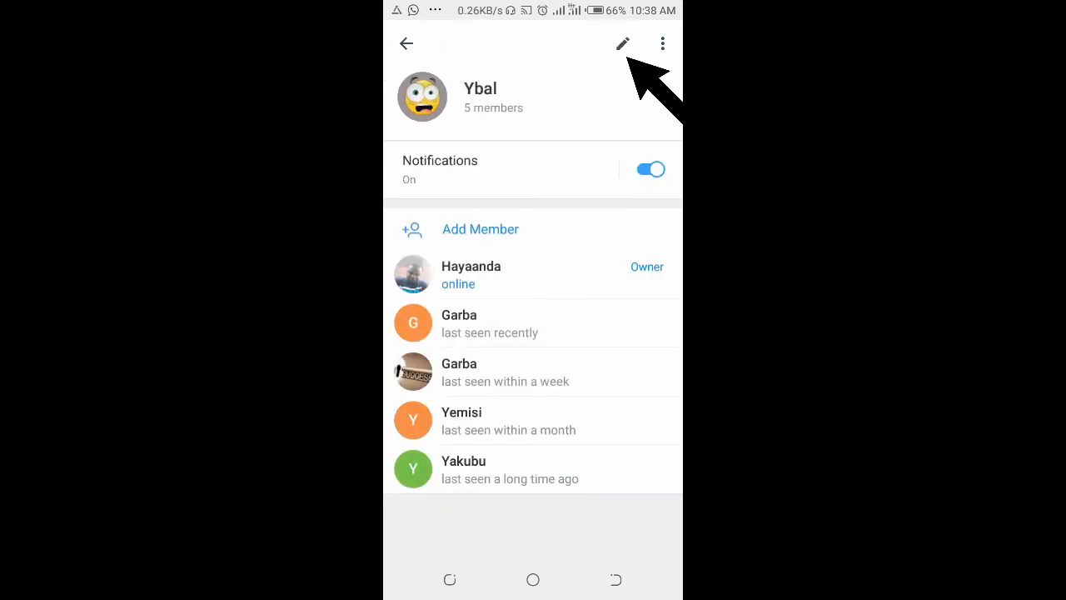
left_click(623, 43)
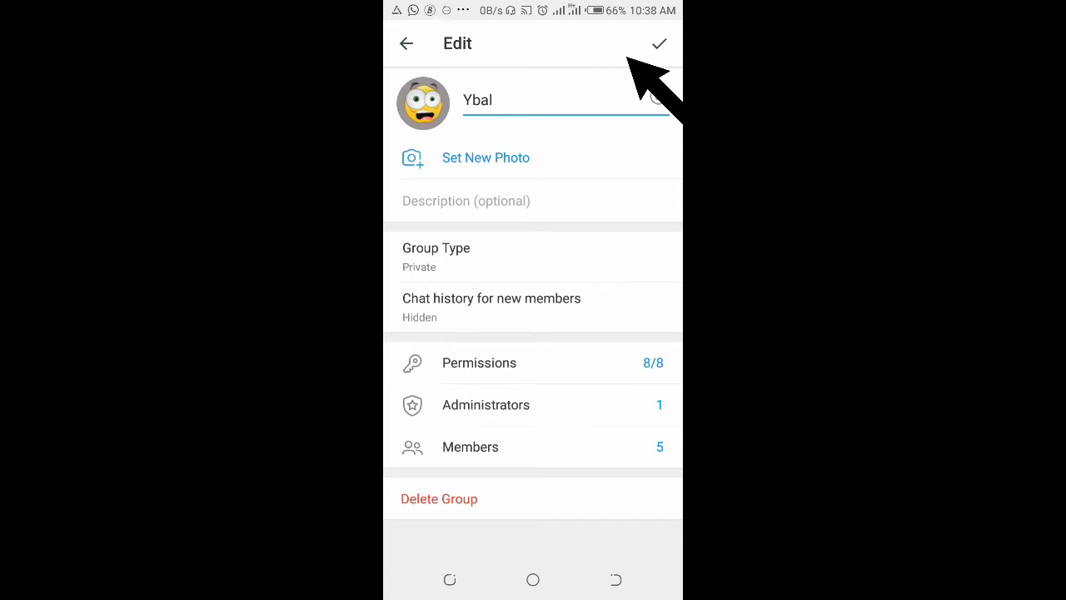
left_click(436, 256)
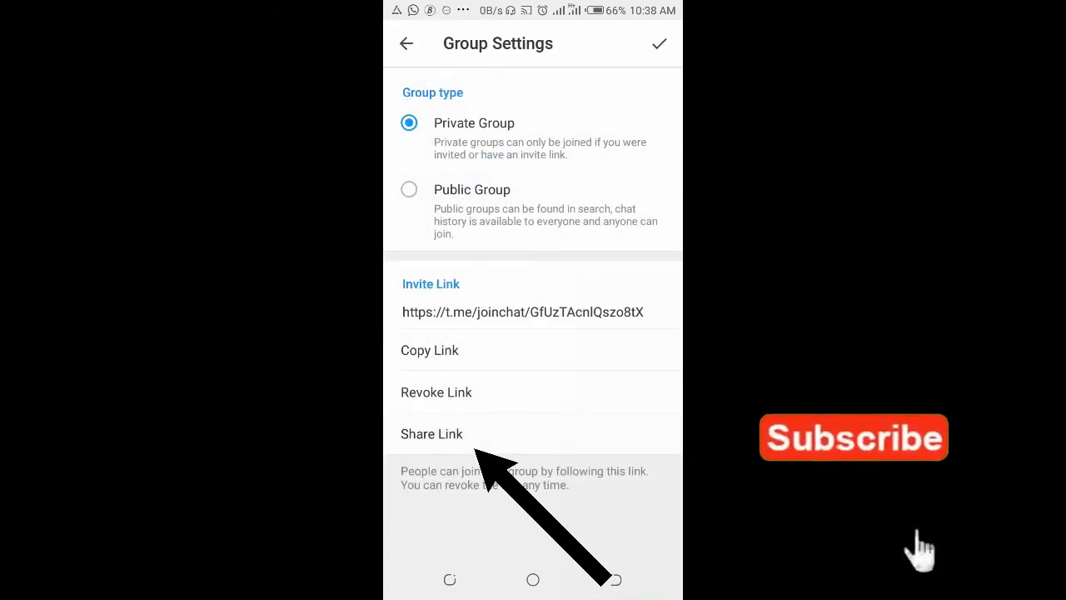
left_click(431, 433)
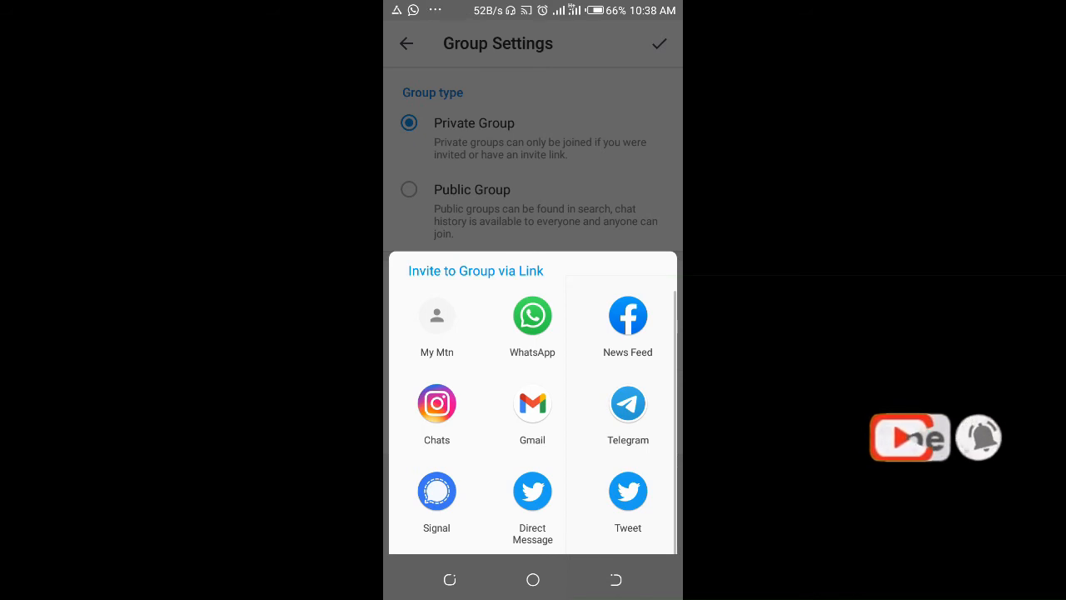
Choose WhatsApp in the share sheet for the Ybal invite link.
scroll("up", 3)
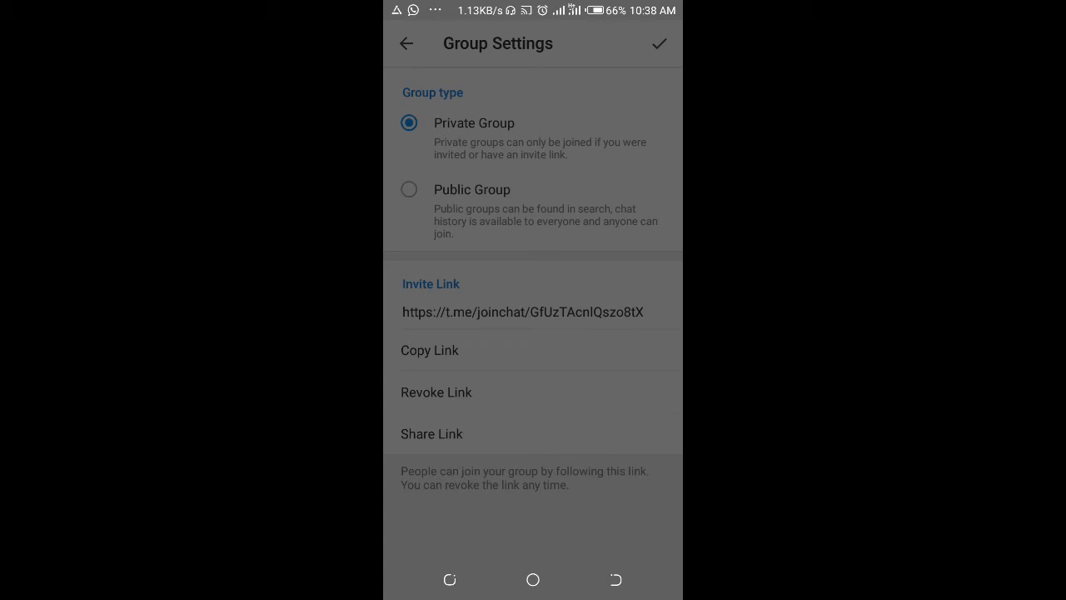
left_click(432, 433)
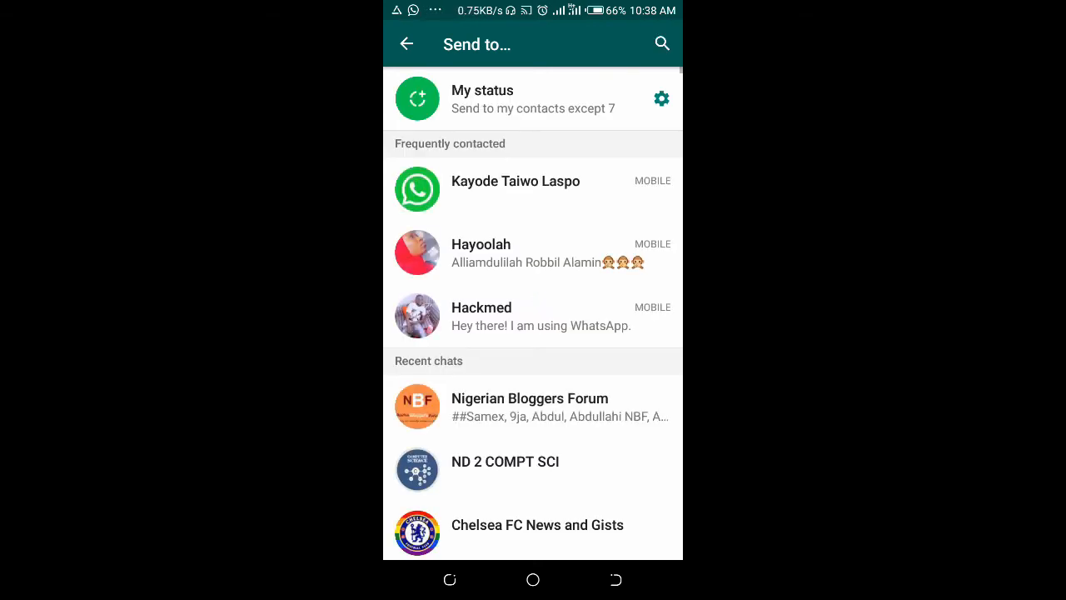
Select Hayaandska in WhatsApp's 'Send to…' list and confirm.
scroll("down", 3)
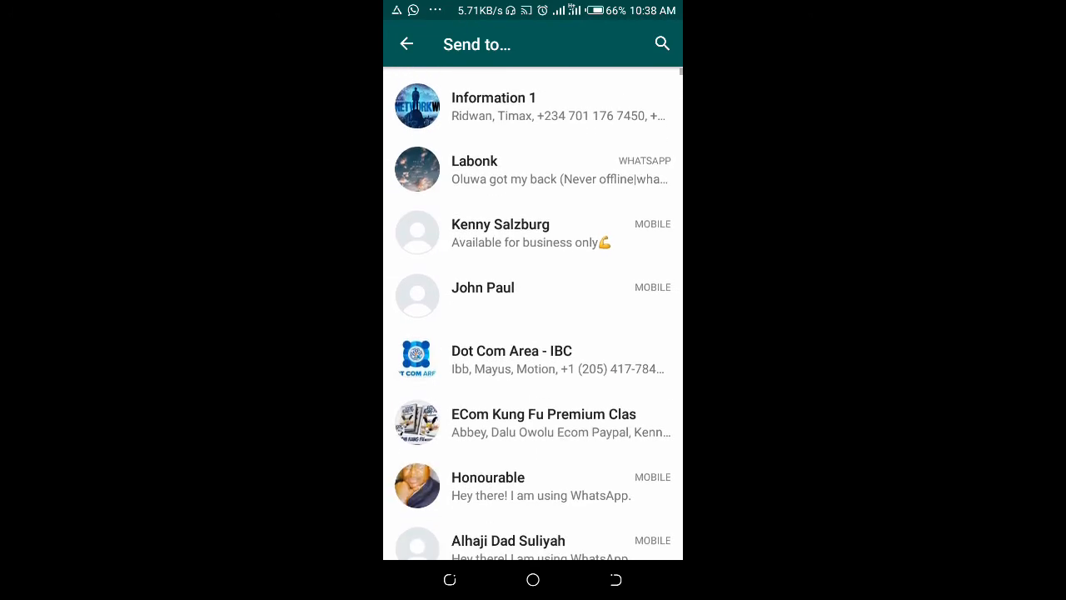
scroll("down", 3)
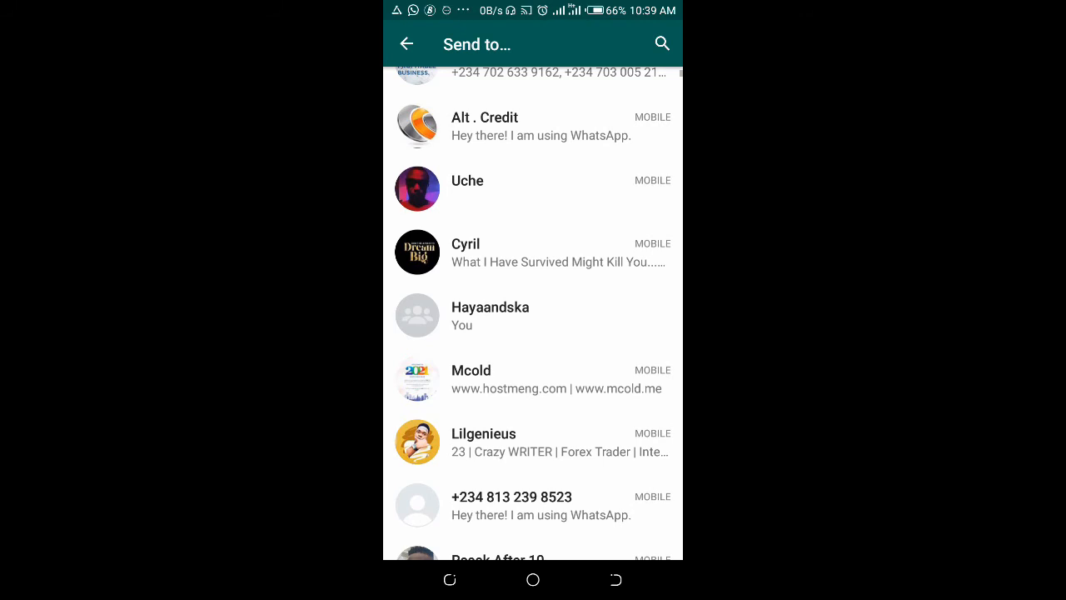
left_click(533, 316)
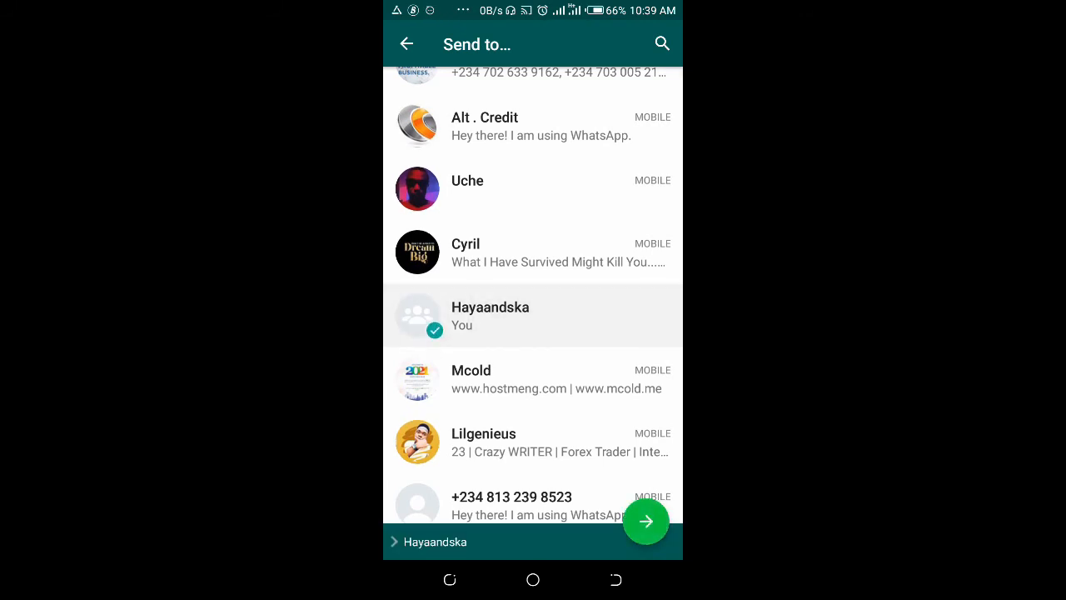
left_click(646, 521)
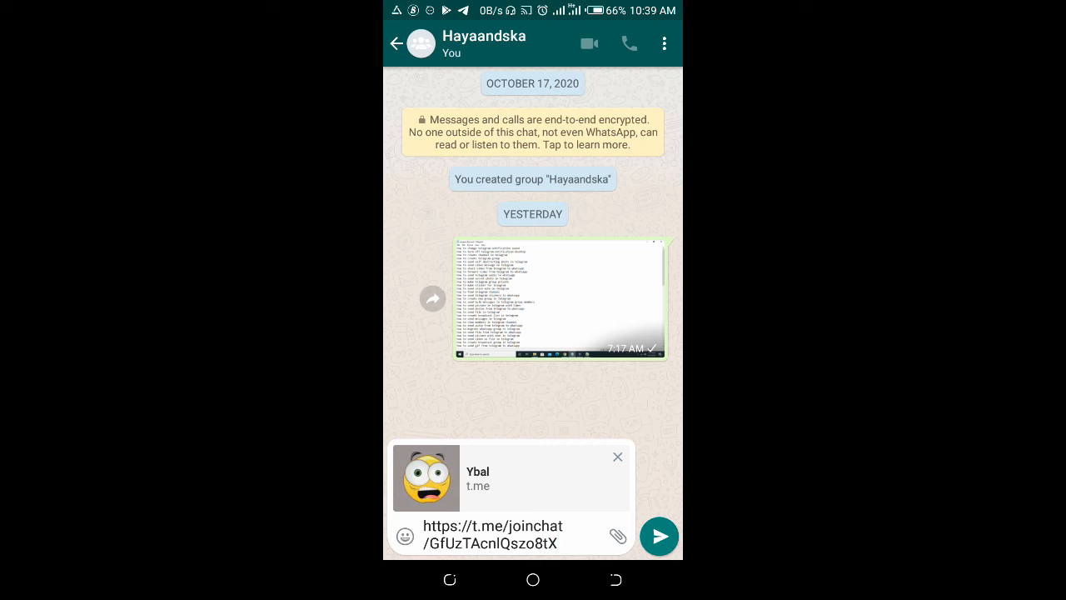
Send the prefilled Ybal invite link message in the Hayaandska chat.
left_click(659, 536)
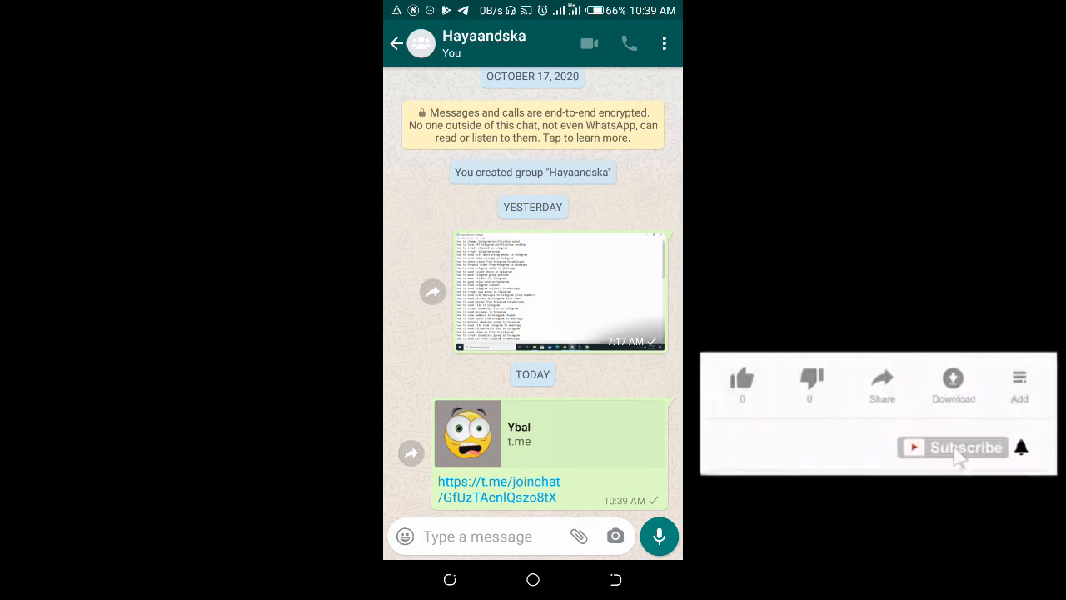
mouse_move(1023, 450)
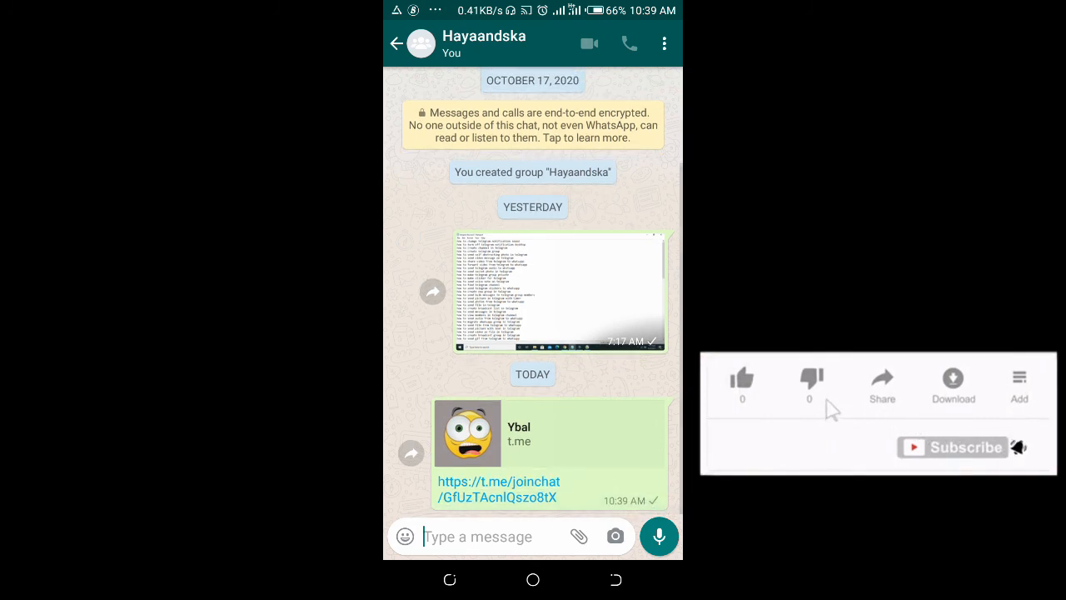
left_click(742, 379)
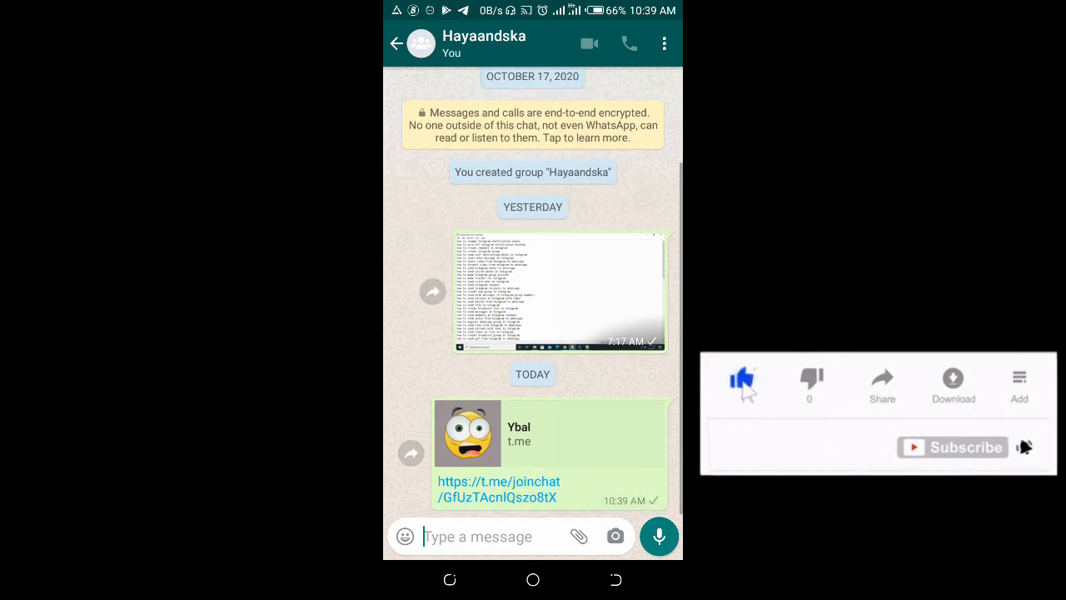
left_click(742, 379)
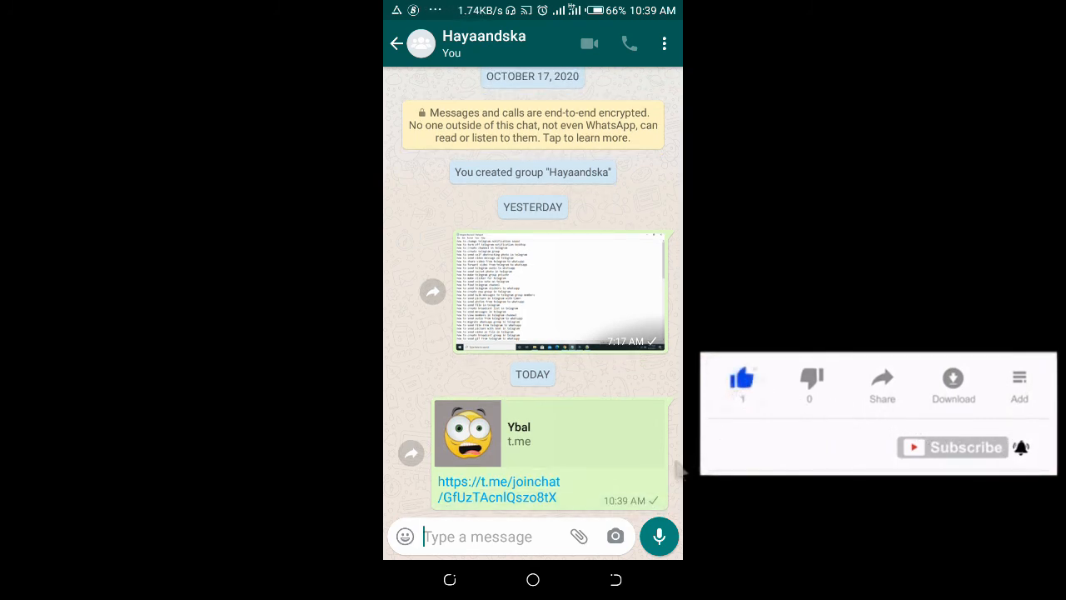